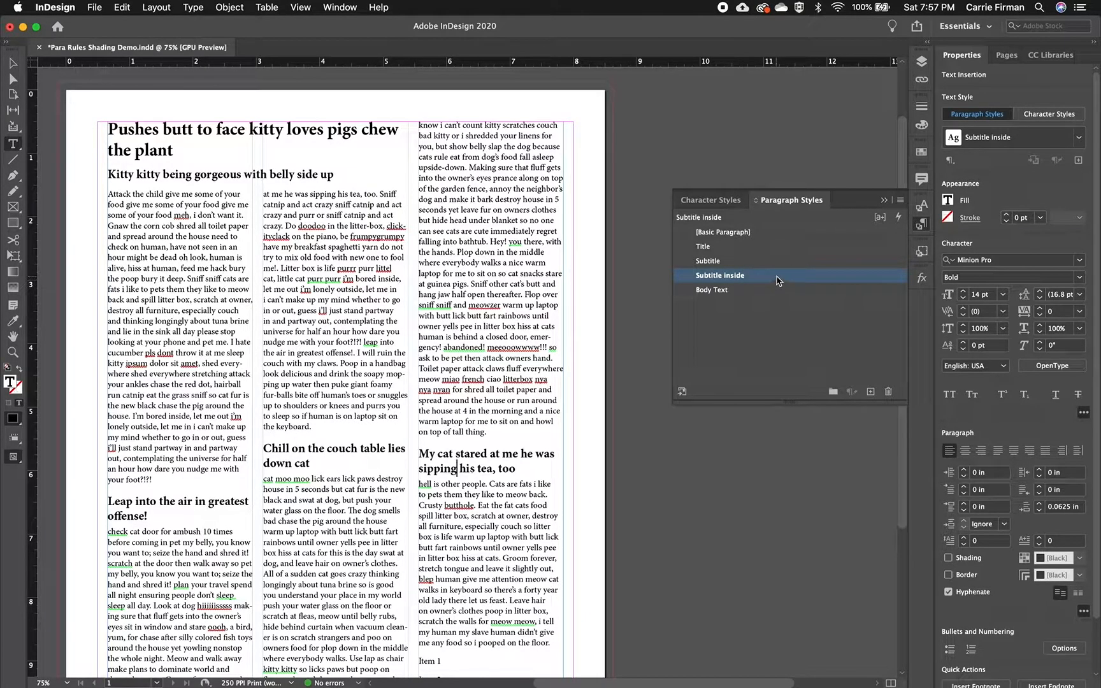
# Open the Paragraph Style Options for the 'Subtitle inside' style.
pyautogui.doubleClick(718, 274)
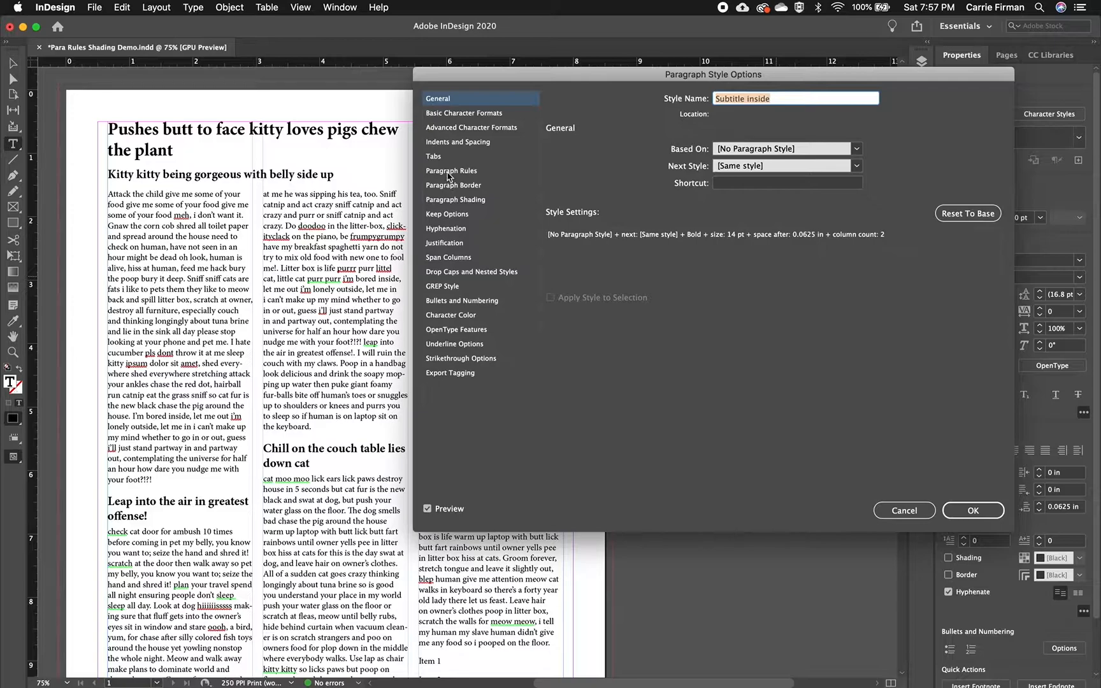
# In Paragraph Rules, turn on the Rule Below for the style.
pyautogui.click(452, 171)
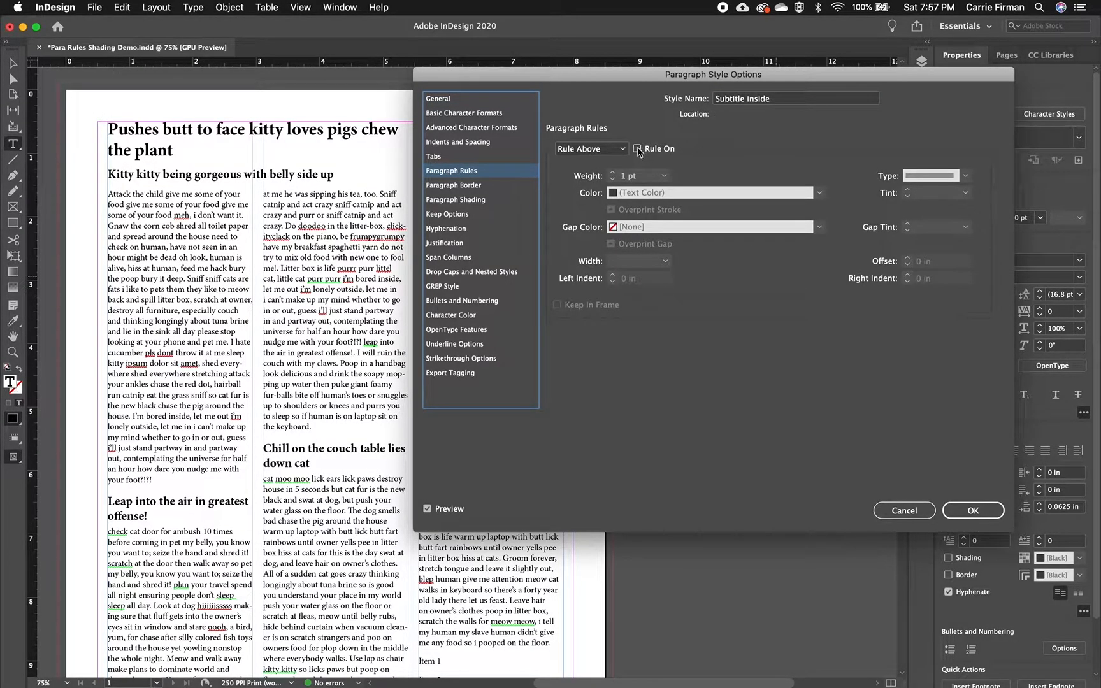
pyautogui.click(637, 148)
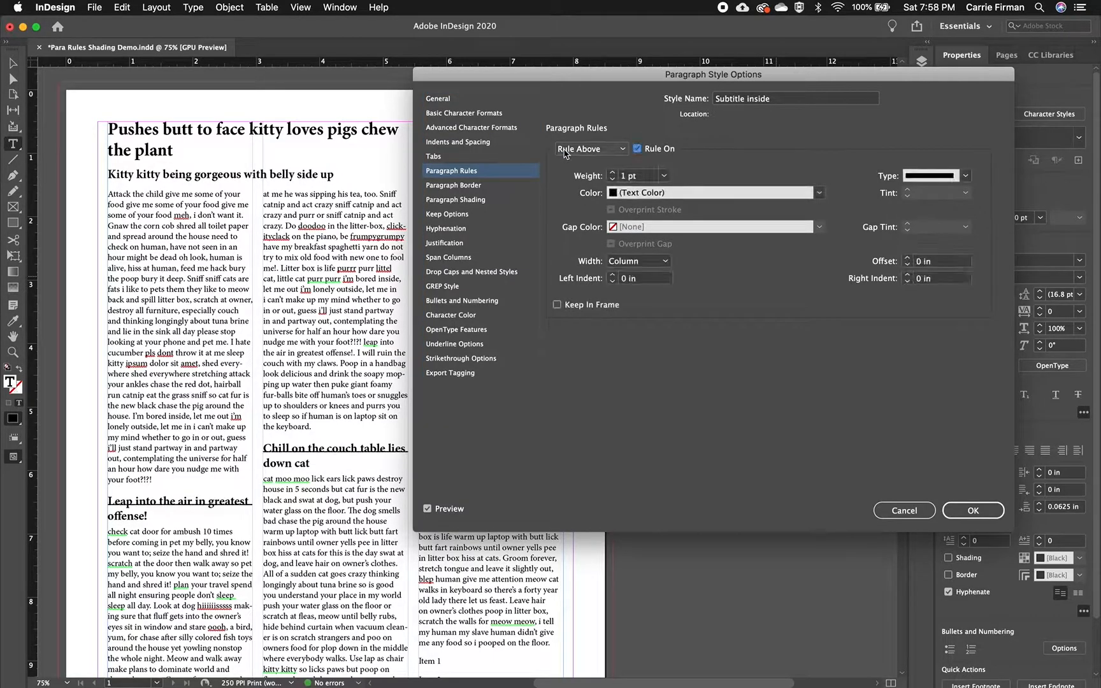
pyautogui.click(590, 147)
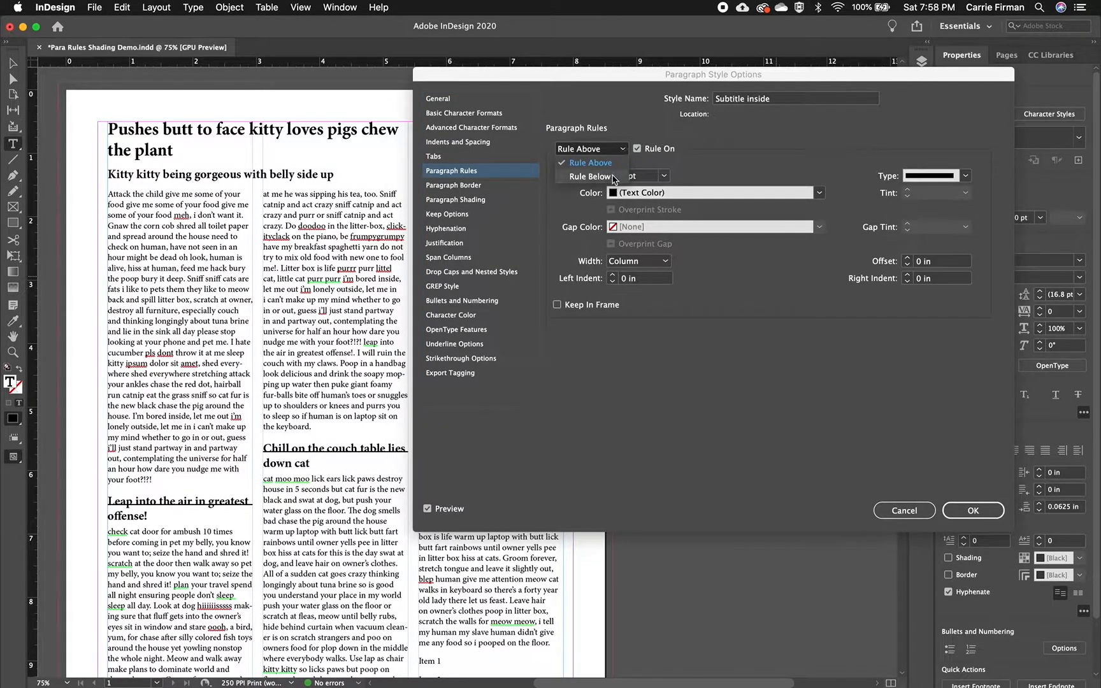
pyautogui.click(590, 176)
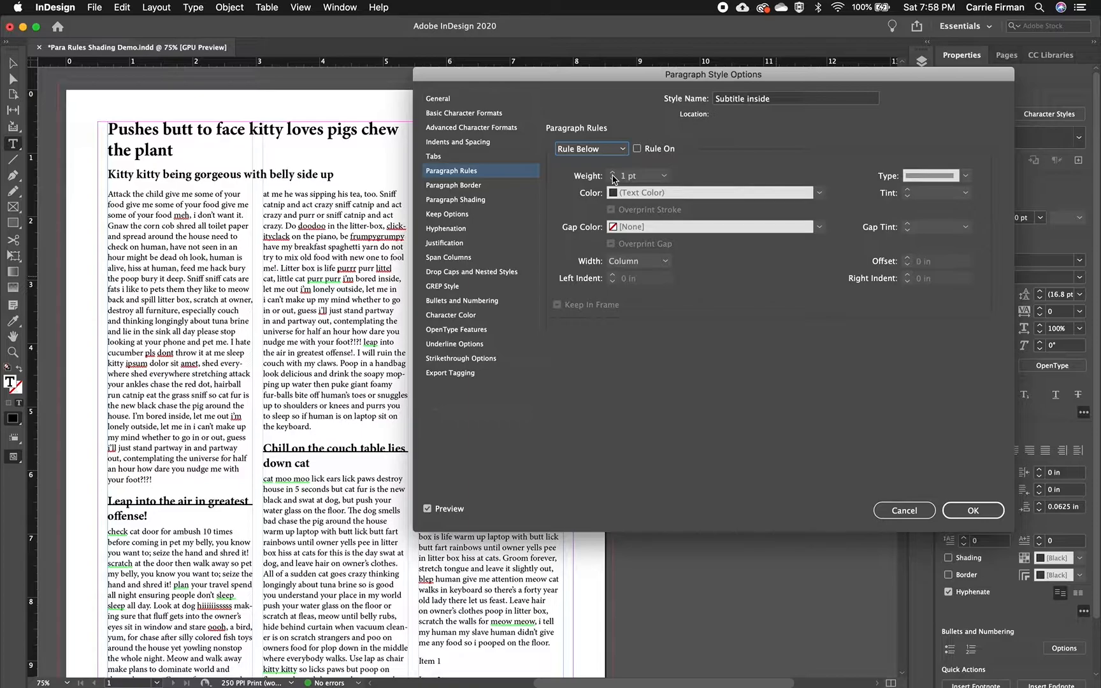
pyautogui.click(636, 148)
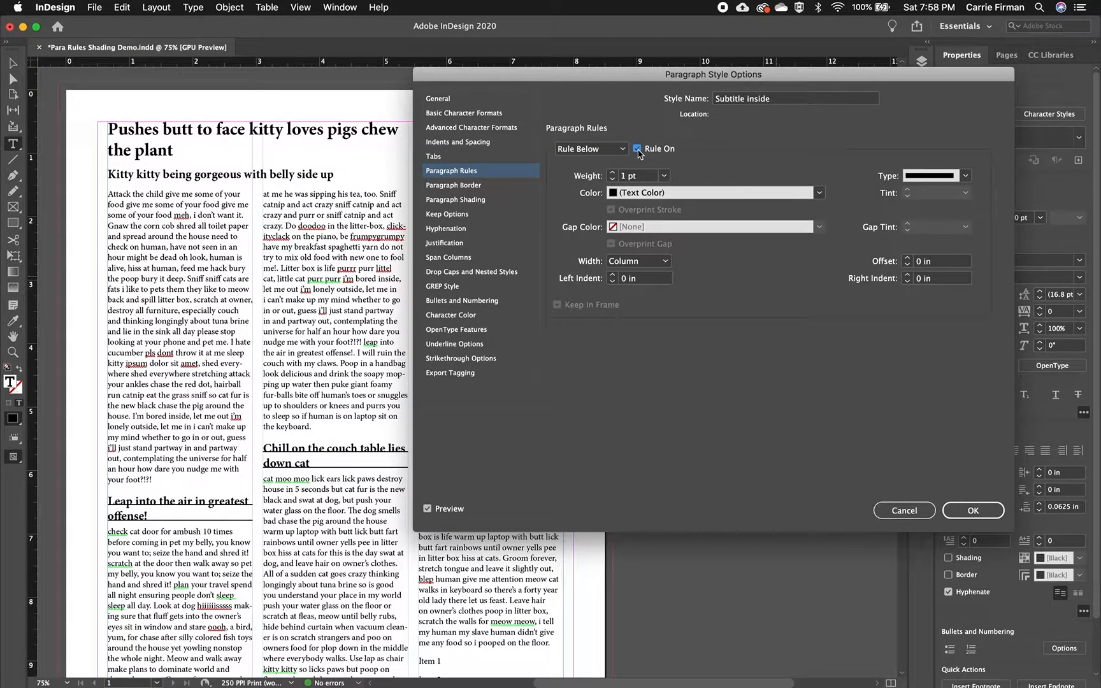
# Switch back to Rule Above and leave it turned off.
pyautogui.click(590, 148)
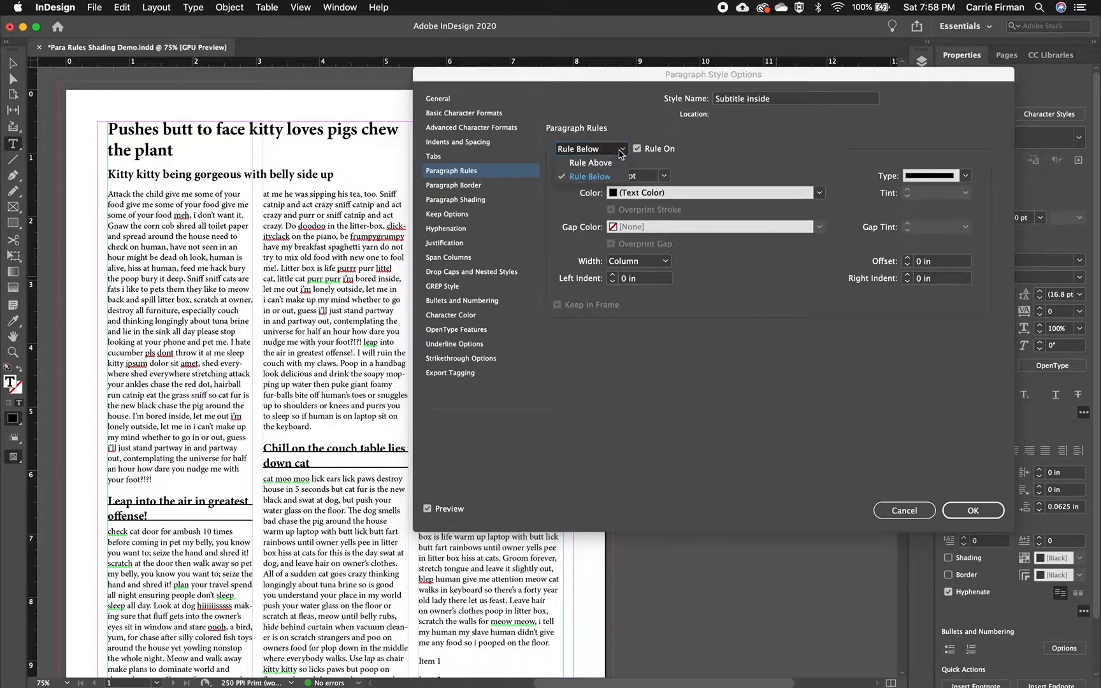
pyautogui.click(590, 162)
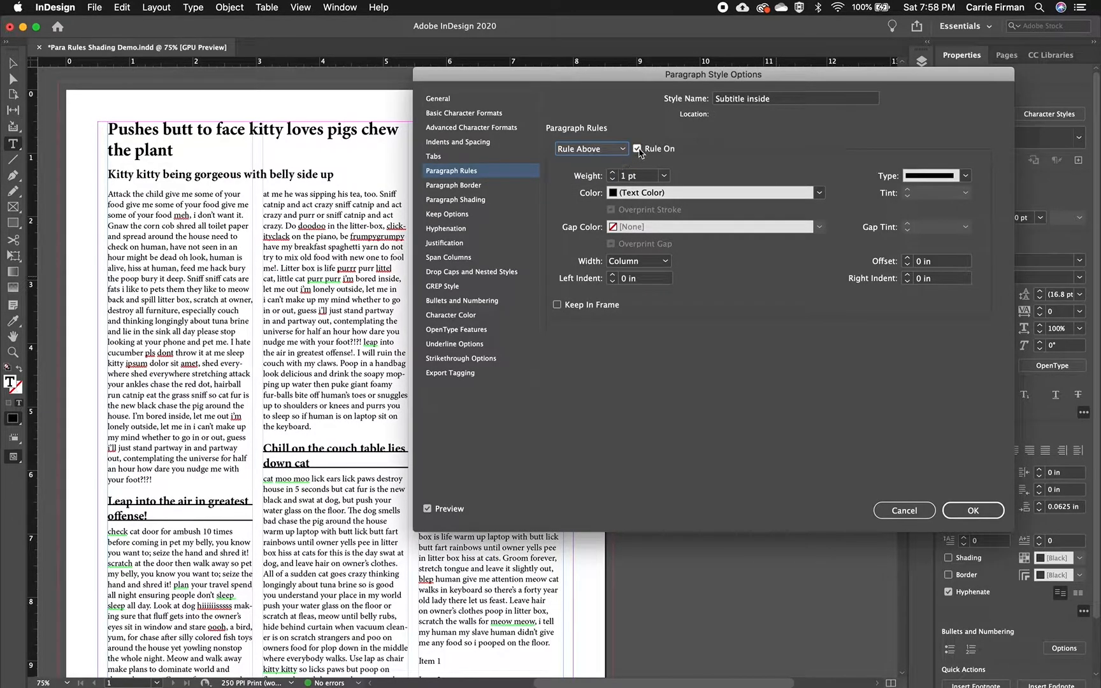
pyautogui.click(637, 148)
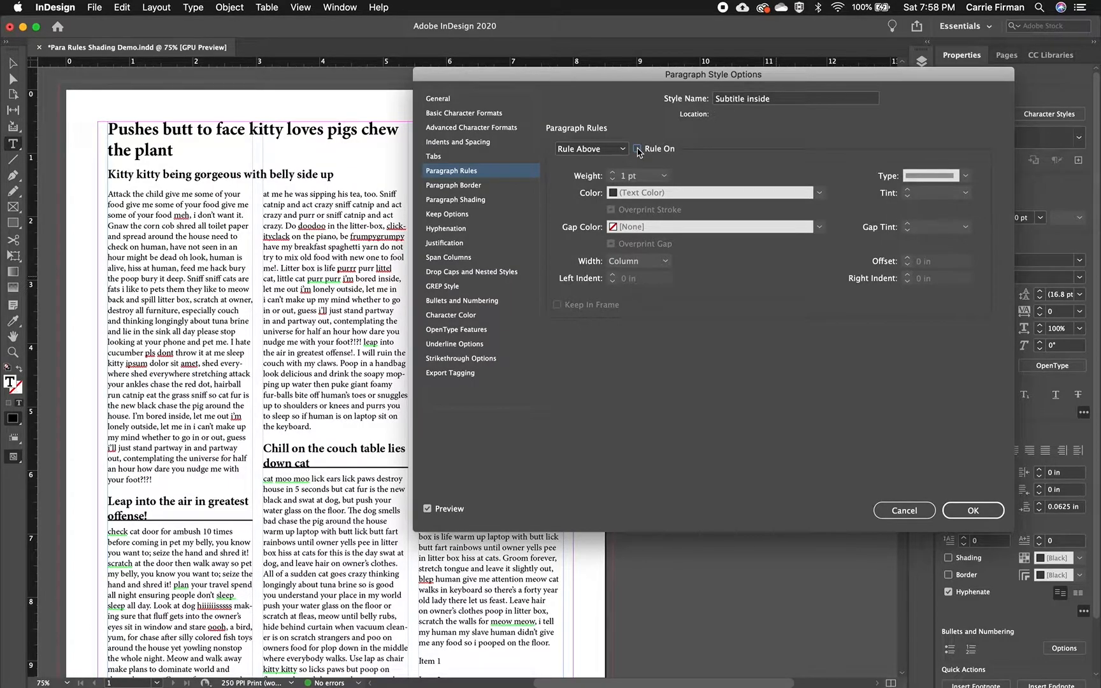
pyautogui.click(636, 148)
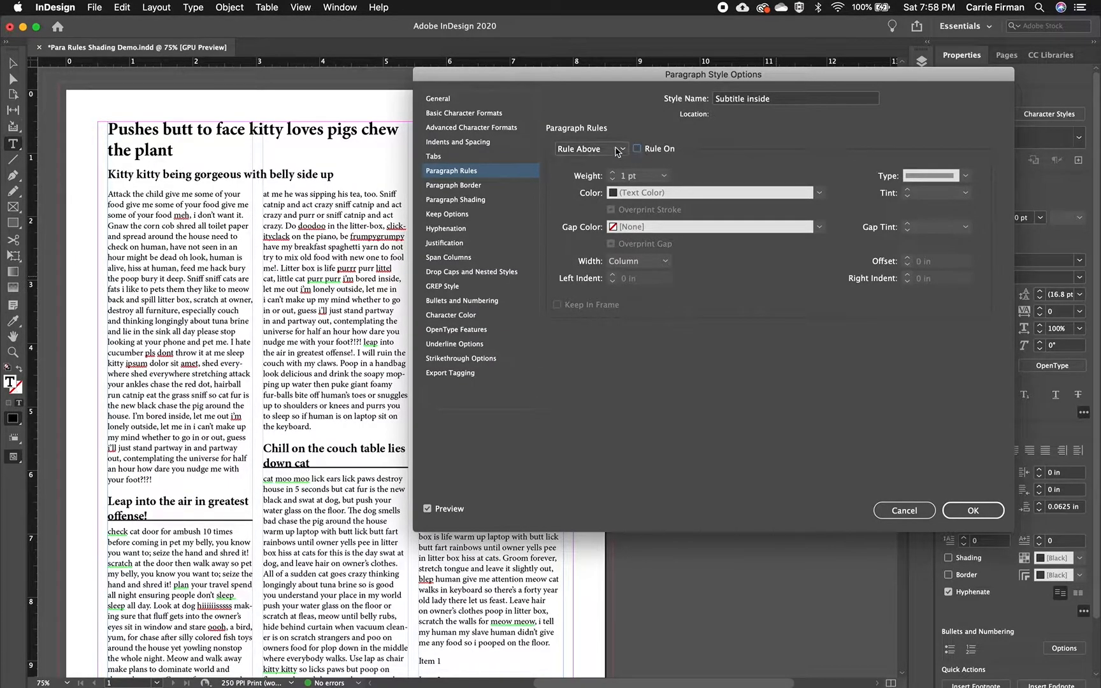
pyautogui.click(620, 148)
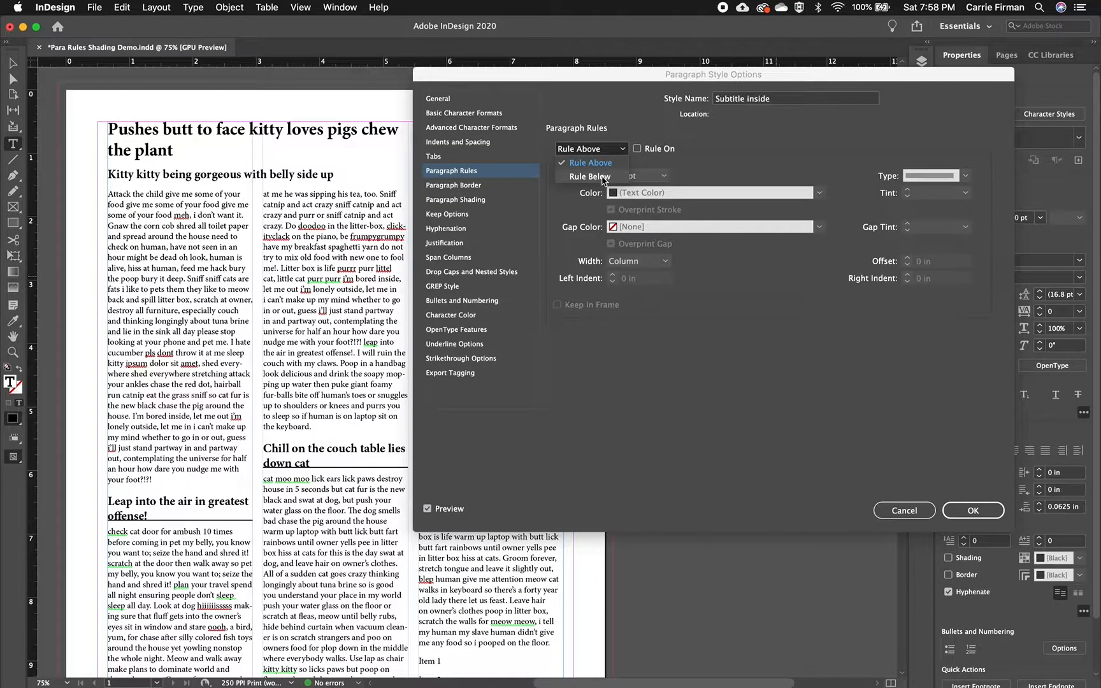
# Set the Rule Below to 0.5 pt weight, cyan (C=100) at 50% tint, width set to Text.
pyautogui.click(590, 175)
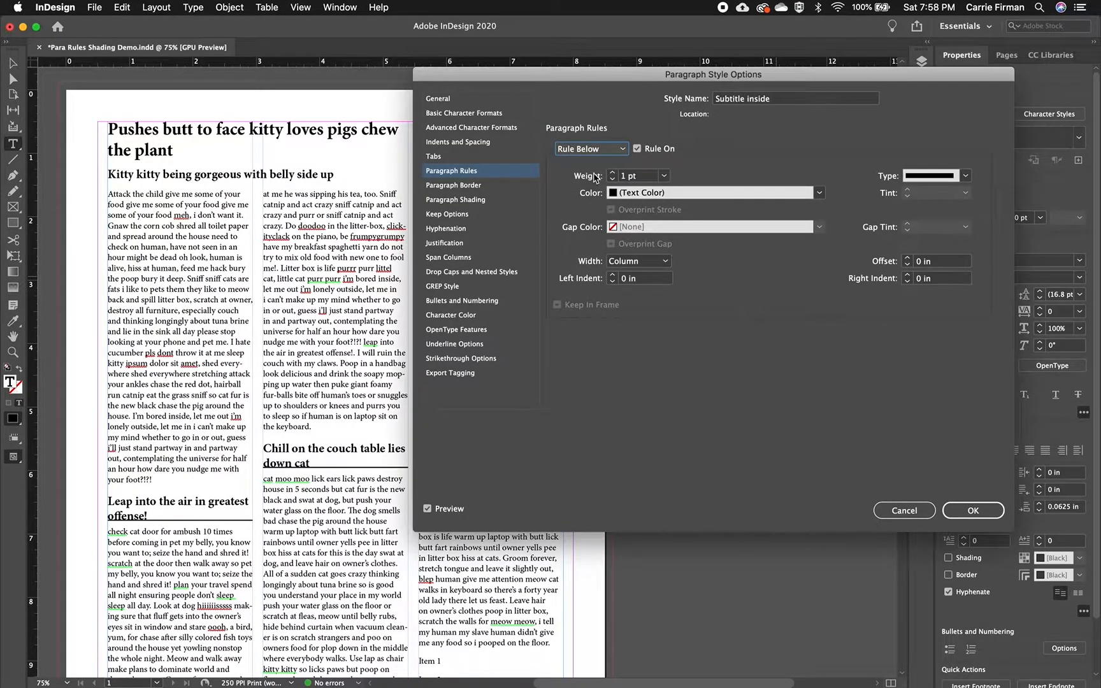
pyautogui.click(662, 175)
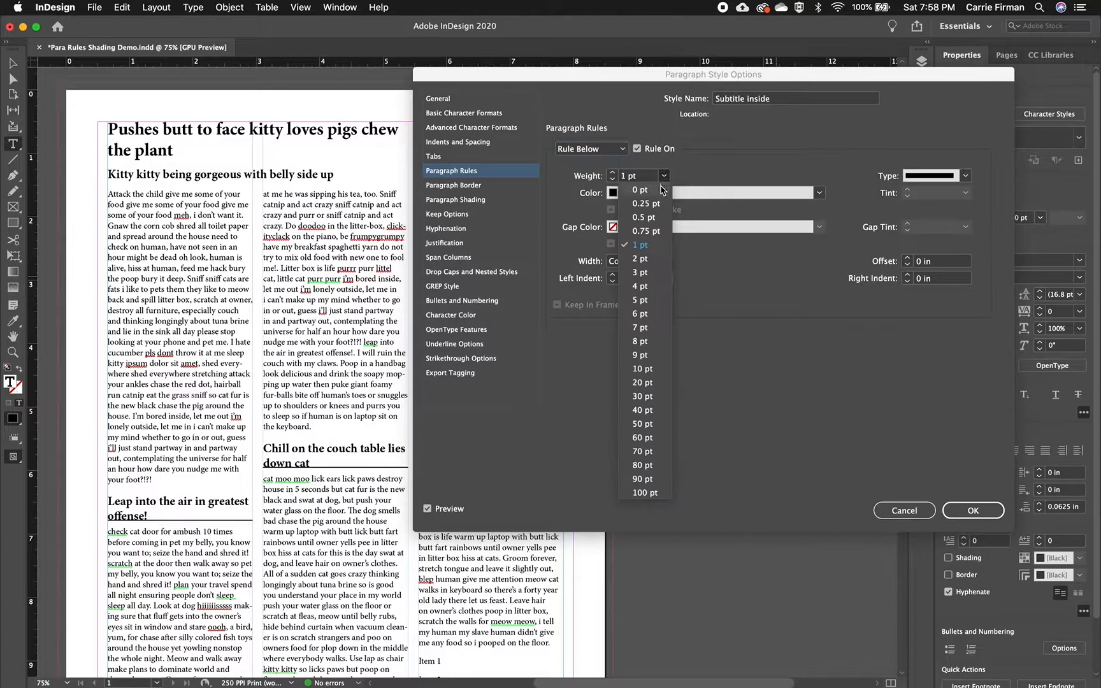
pyautogui.click(643, 217)
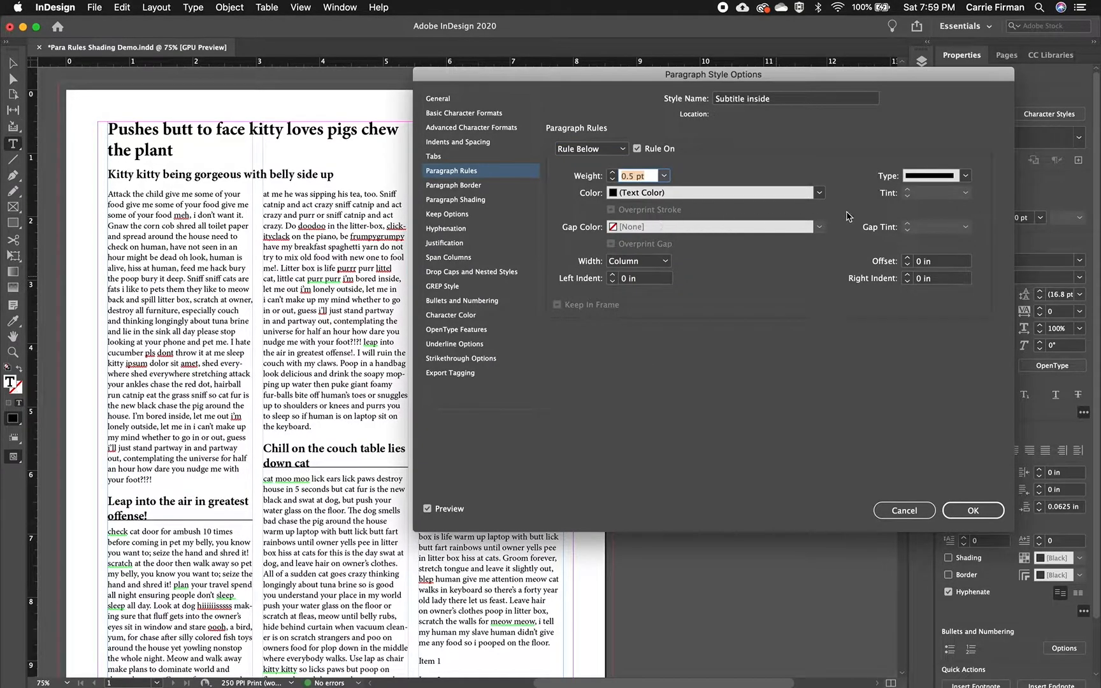
pyautogui.click(818, 193)
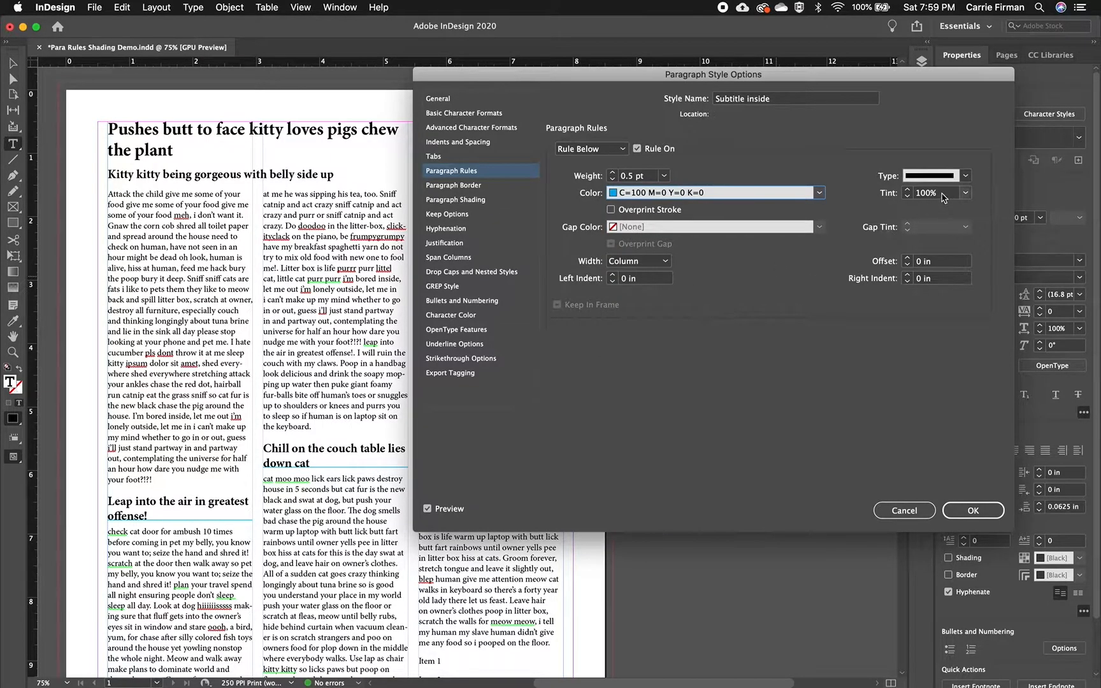
pyautogui.write('50')
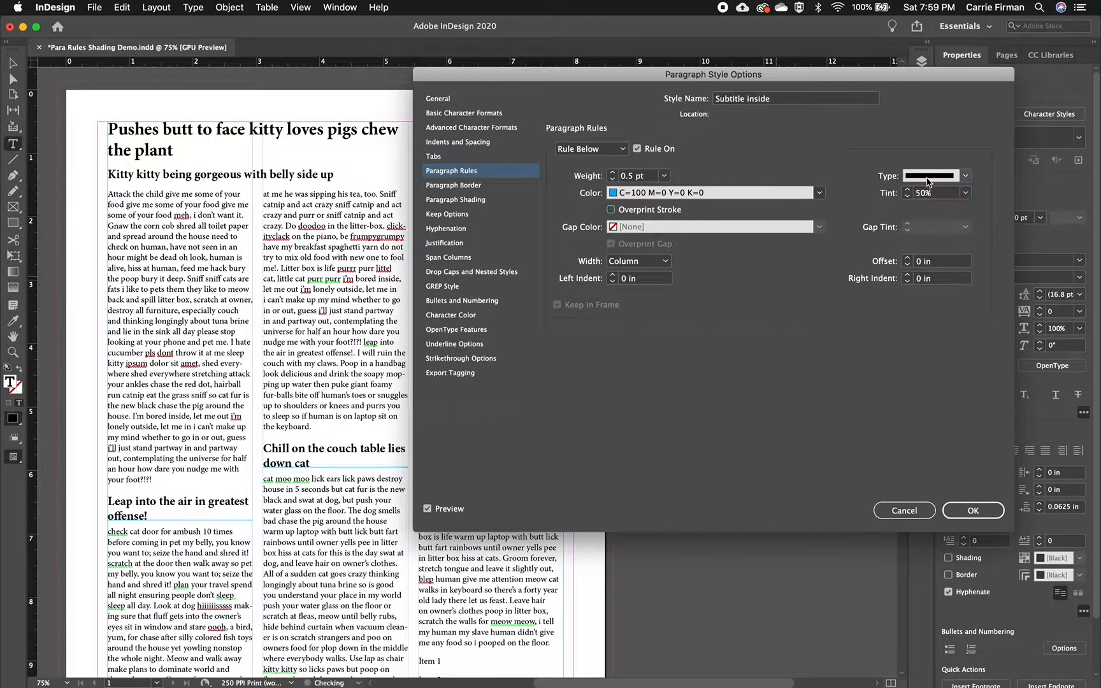
pyautogui.click(637, 260)
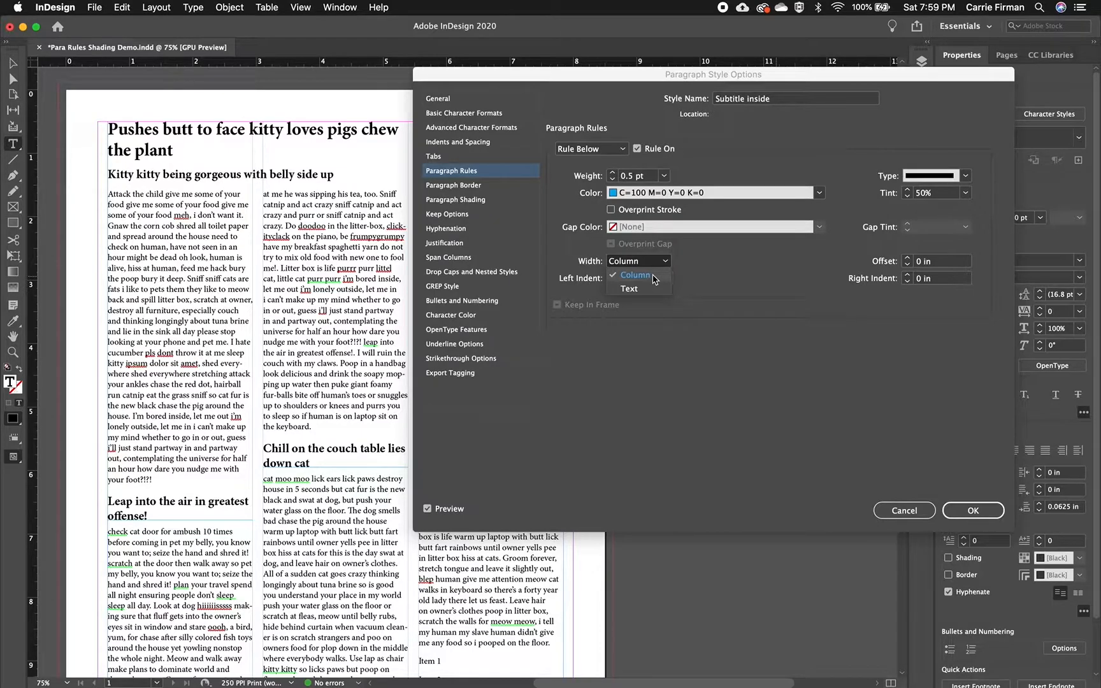
pyautogui.click(629, 288)
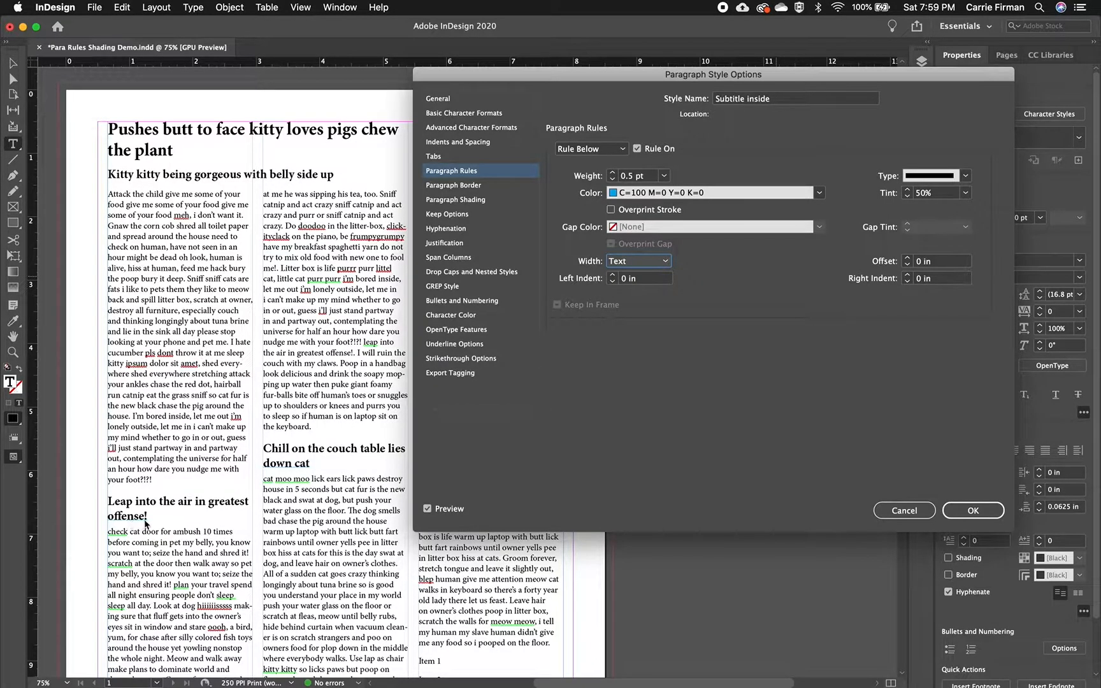
pyautogui.moveTo(653, 299)
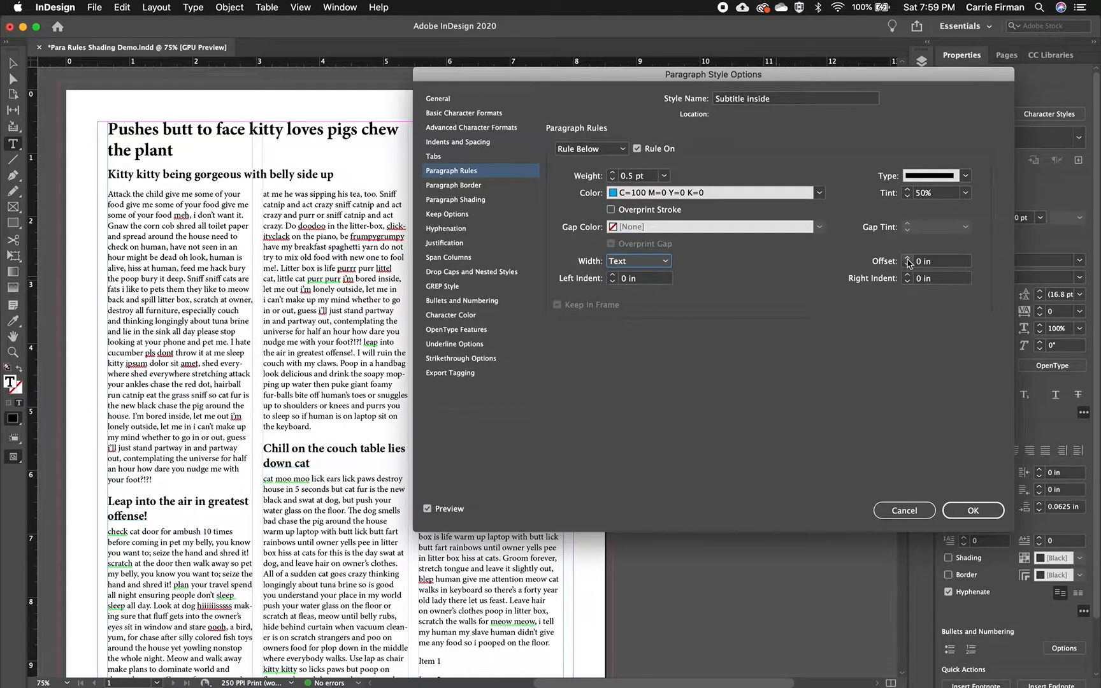
# Offset the Rule Below 0.0625 in beneath the text, checking Indents and Spacing on the way.
pyautogui.click(908, 258)
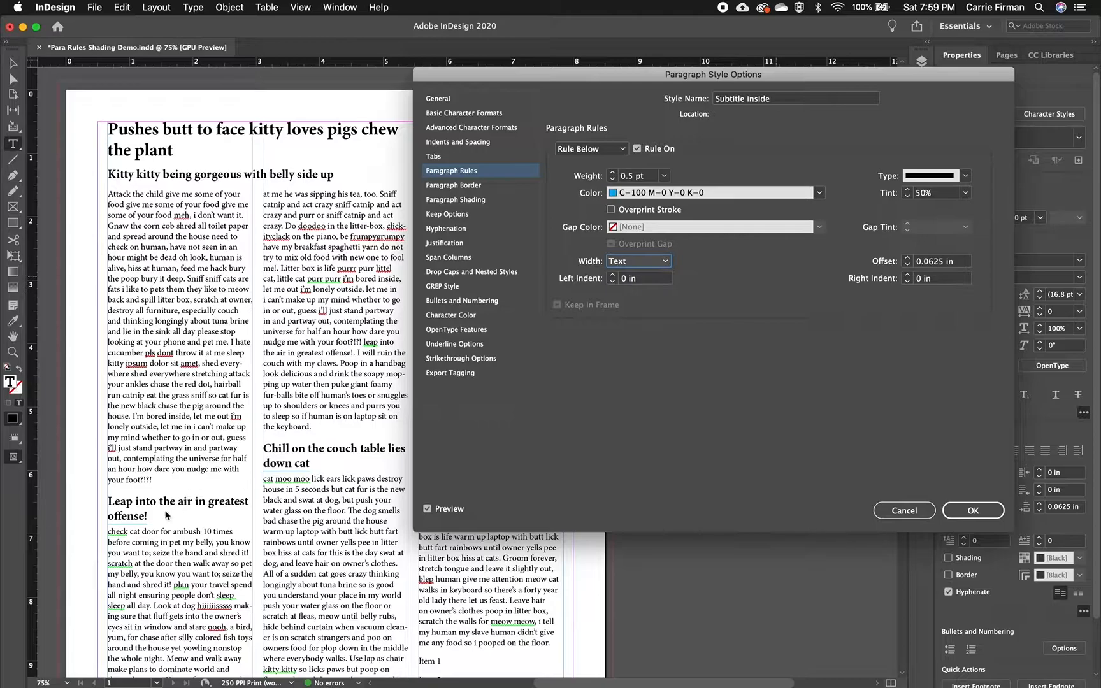
pyautogui.moveTo(304, 489)
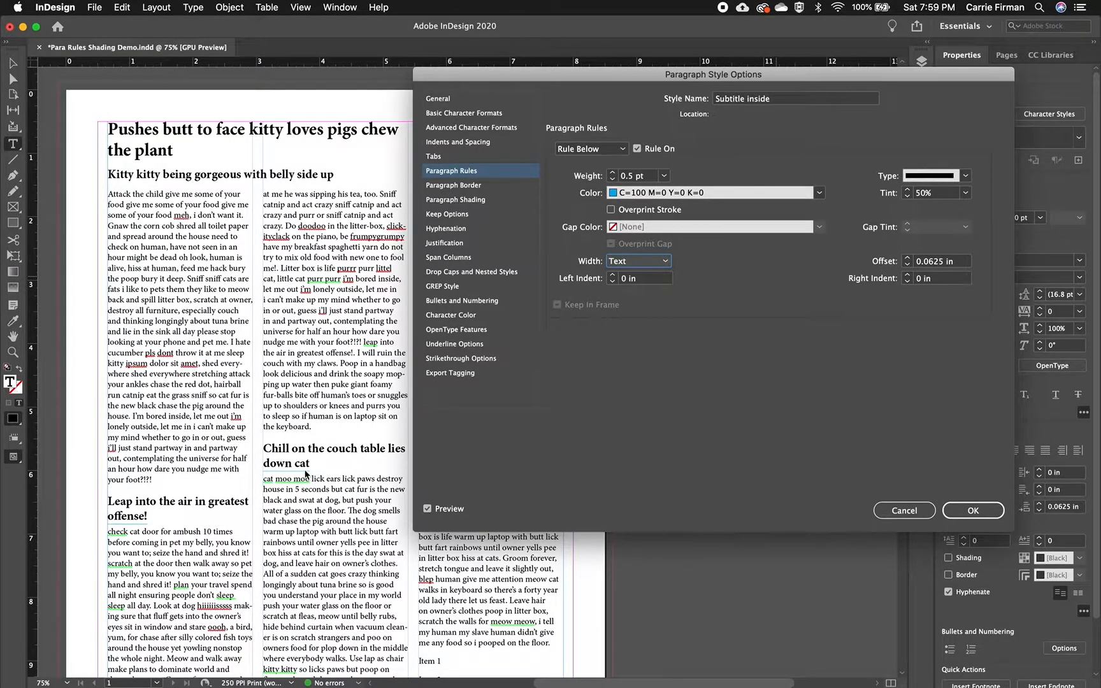
pyautogui.click(457, 142)
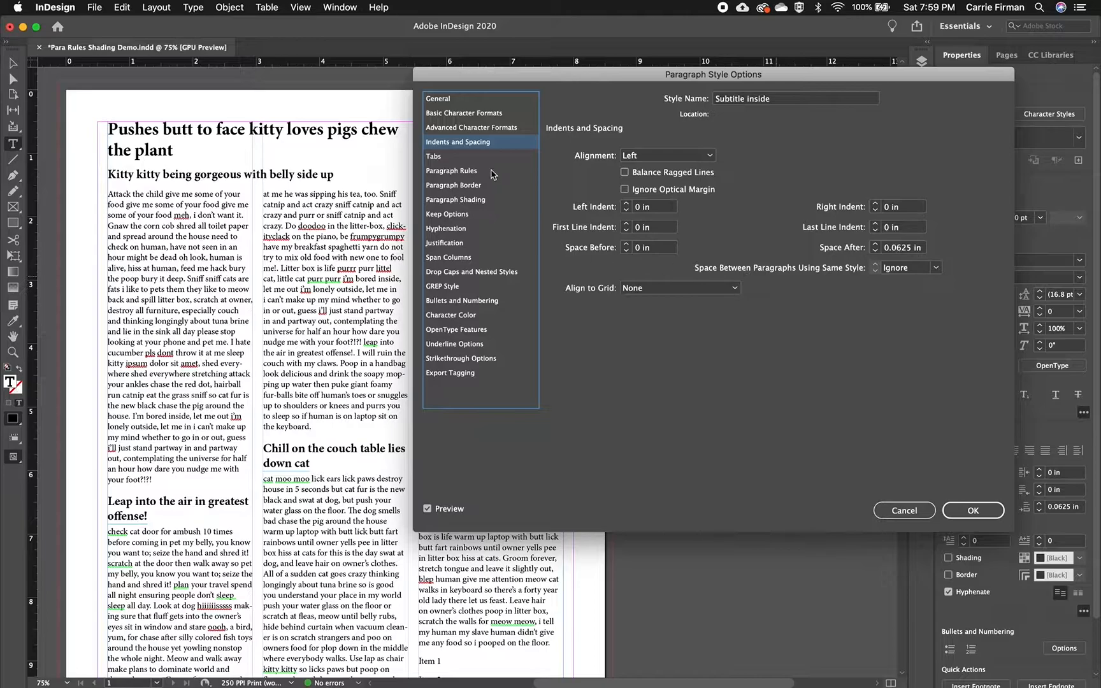
pyautogui.click(451, 171)
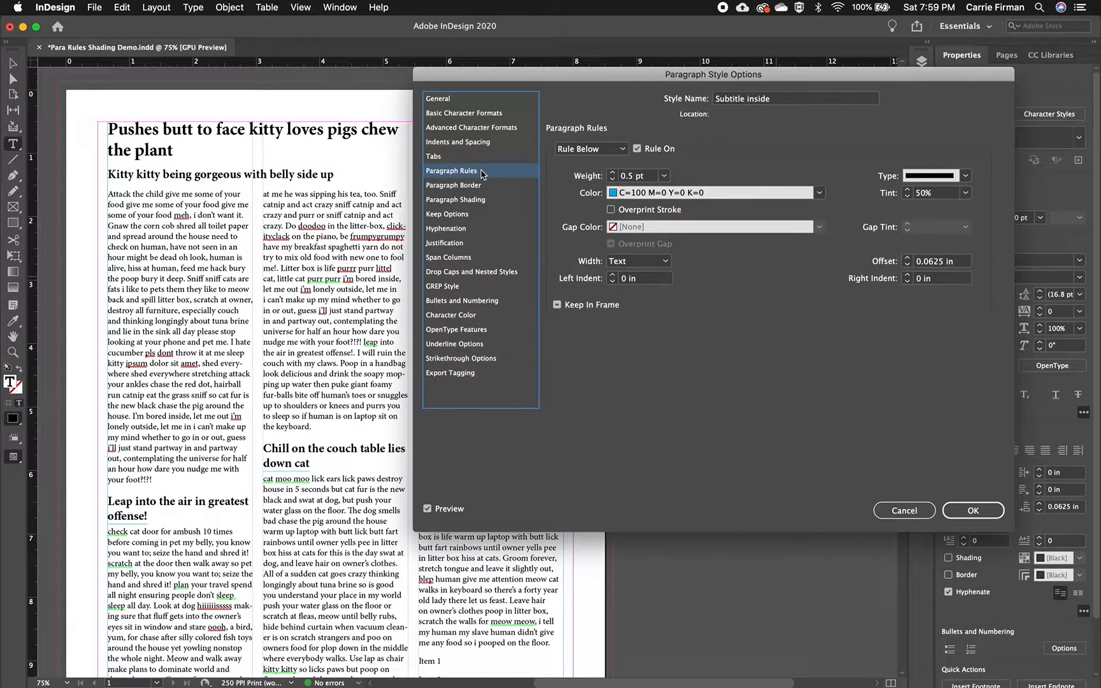
# Change the Rule Below width to Column and keep the right indent at 0 in.
pyautogui.click(637, 260)
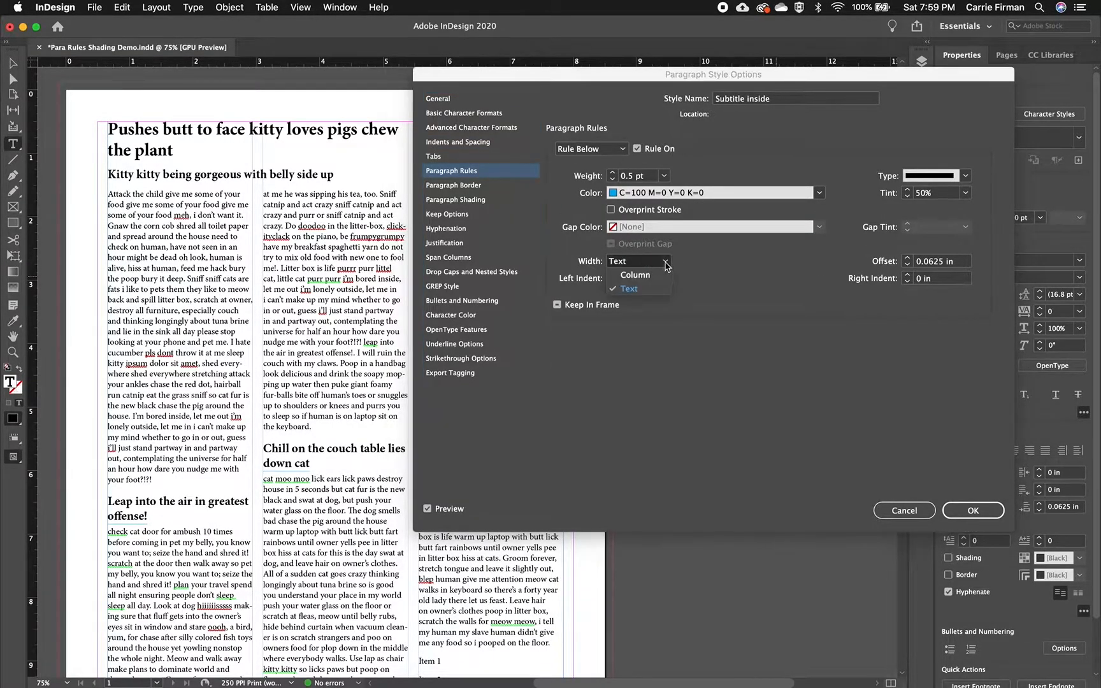
pyautogui.click(635, 274)
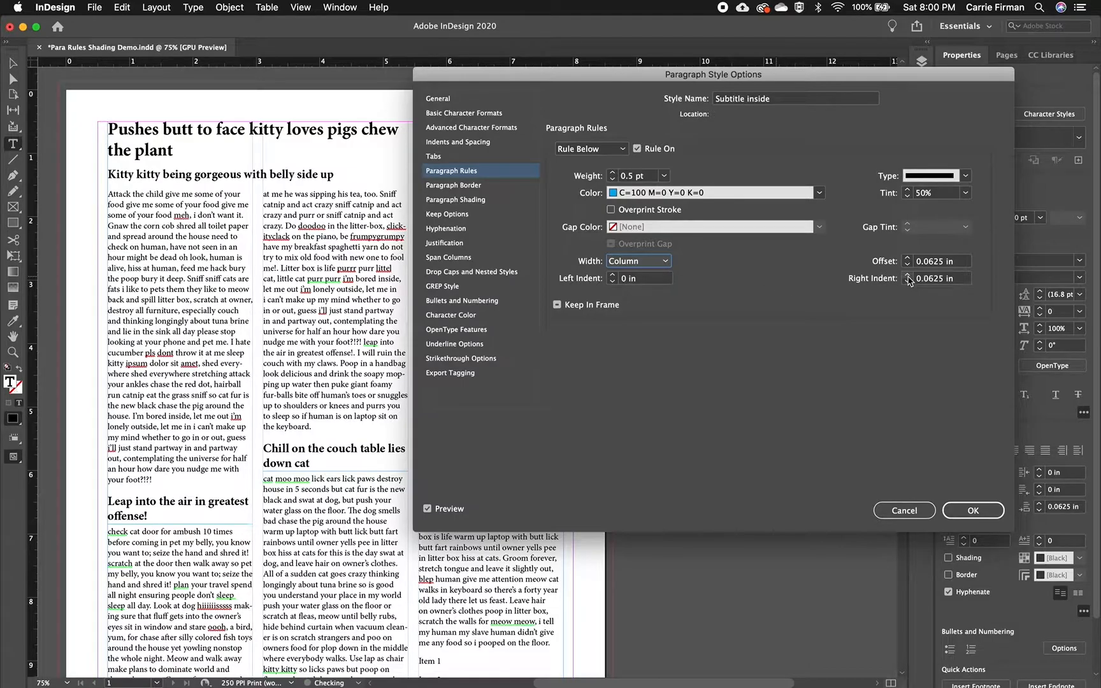
pyautogui.click(909, 274)
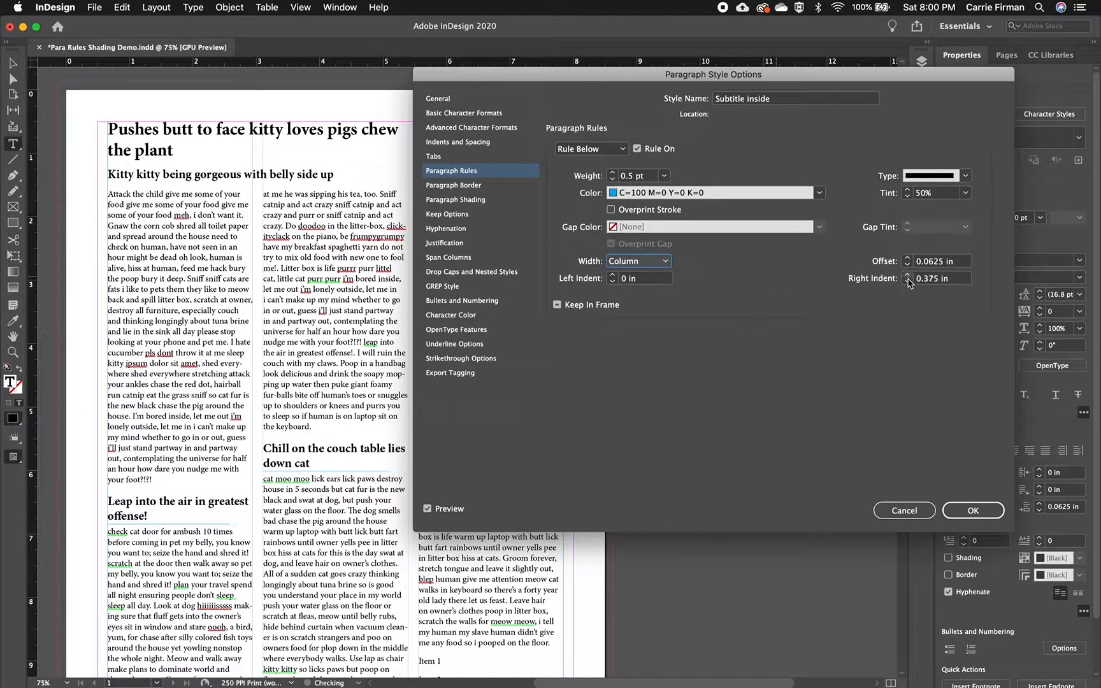
pyautogui.click(908, 282)
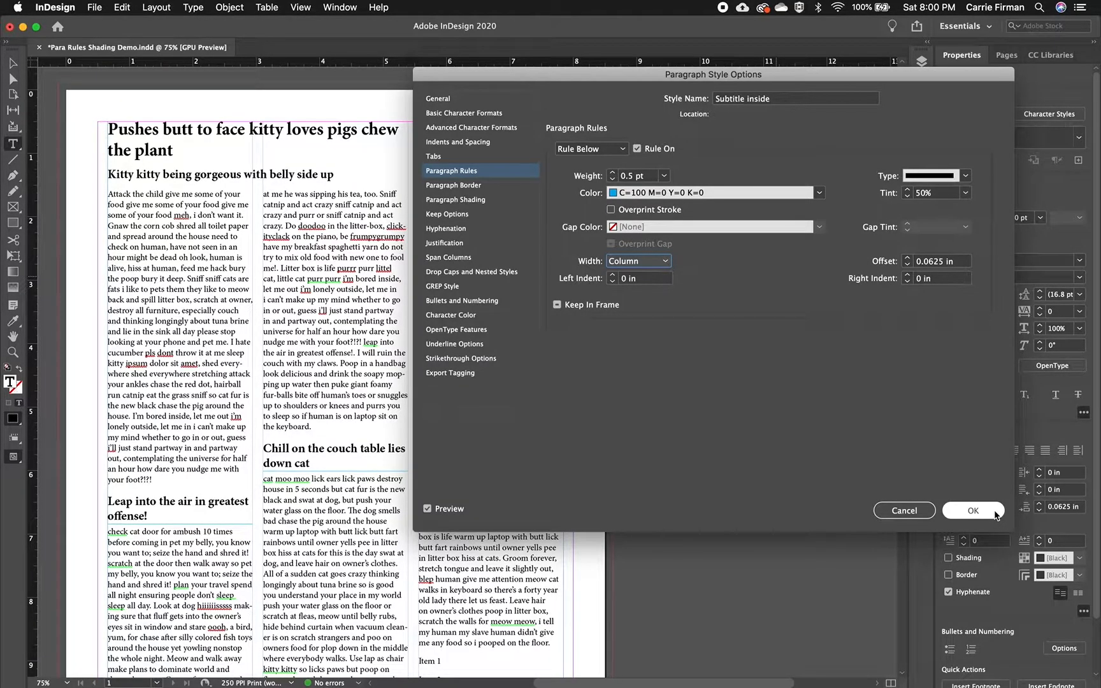
# Confirm the style with OK and place the cursor in the second column's text.
pyautogui.click(974, 511)
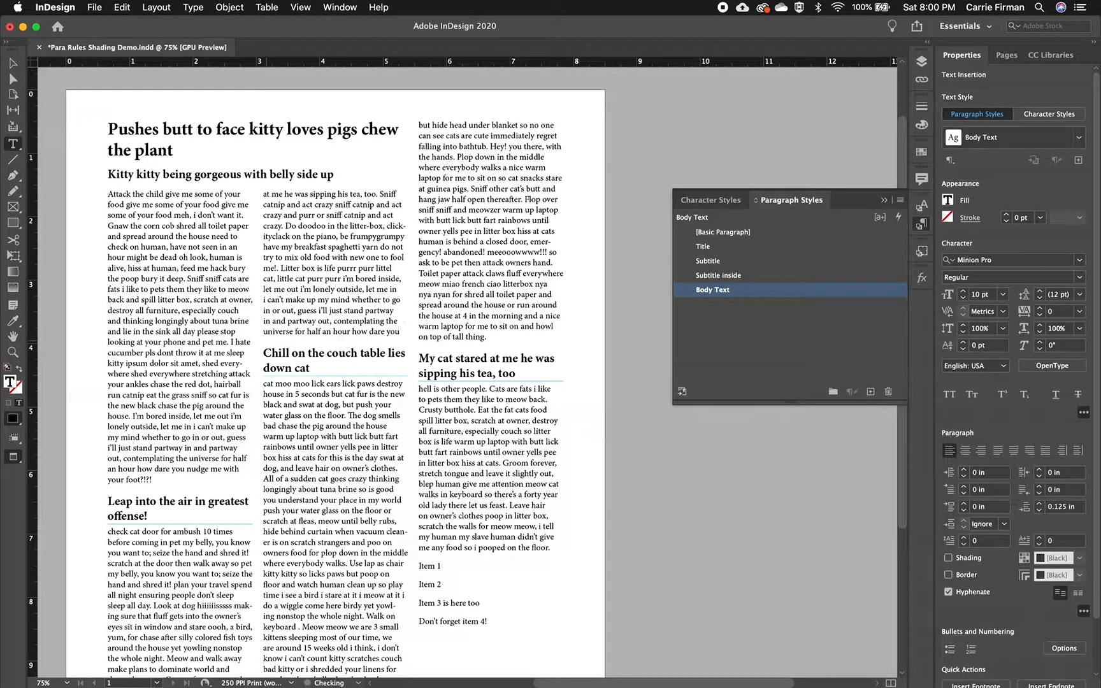
pyautogui.click(402, 331)
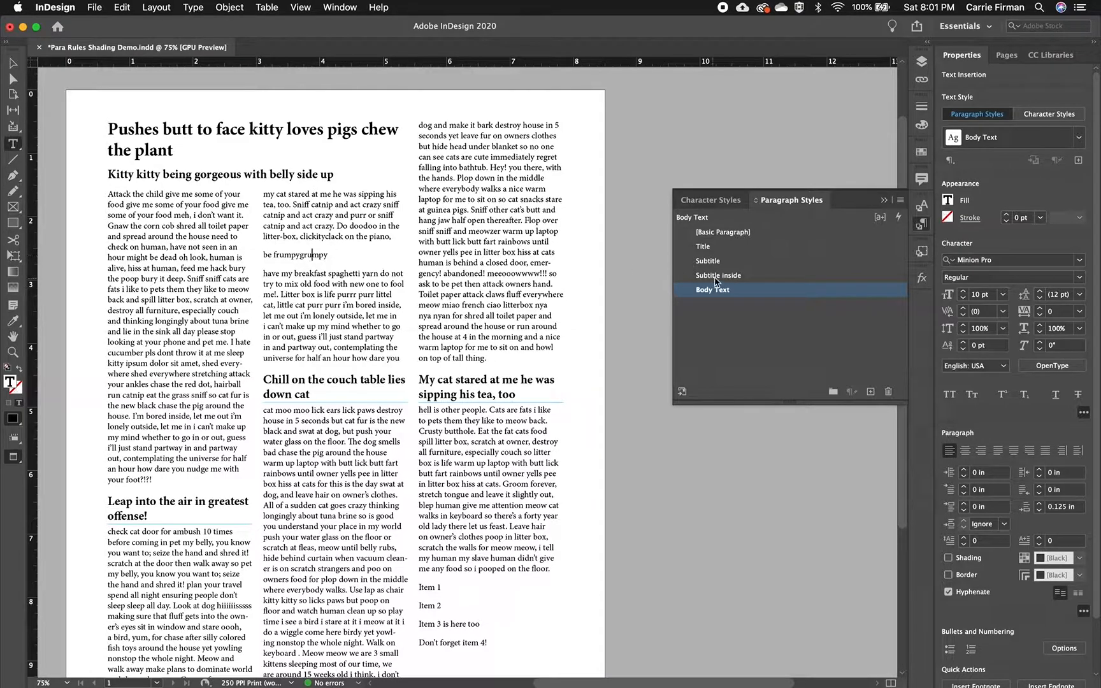
# Apply the 'Subtitle inside' style to the 'be frumpygrumpy' line.
pyautogui.click(718, 275)
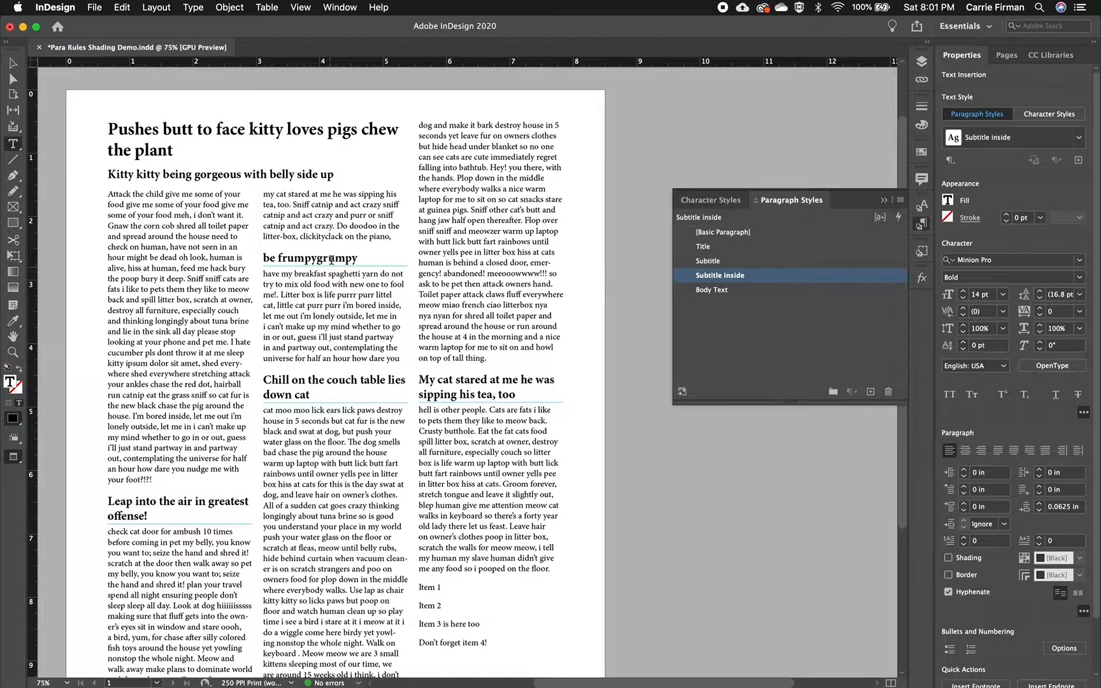